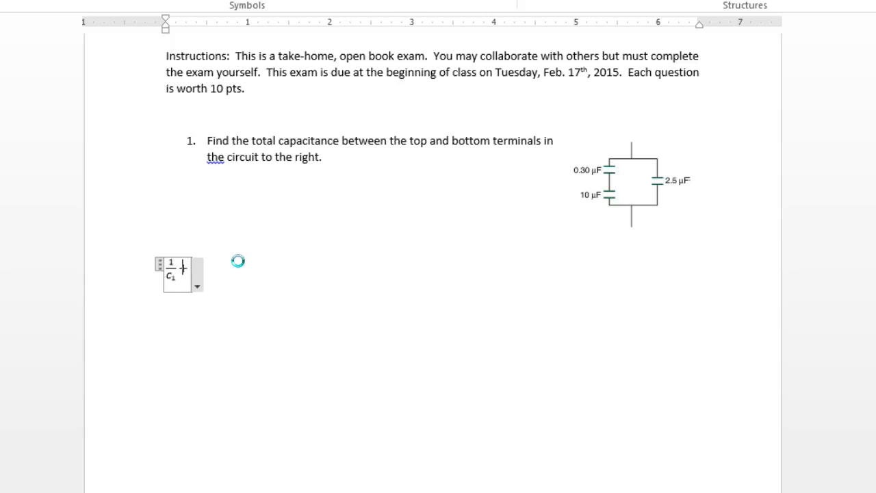
# Type the series formula 1/C1 + 1/C2 = 1/C, then begin 1/0.3μF + 1/10μF = 1/
pyautogui.write('+ 1/C_2 =')
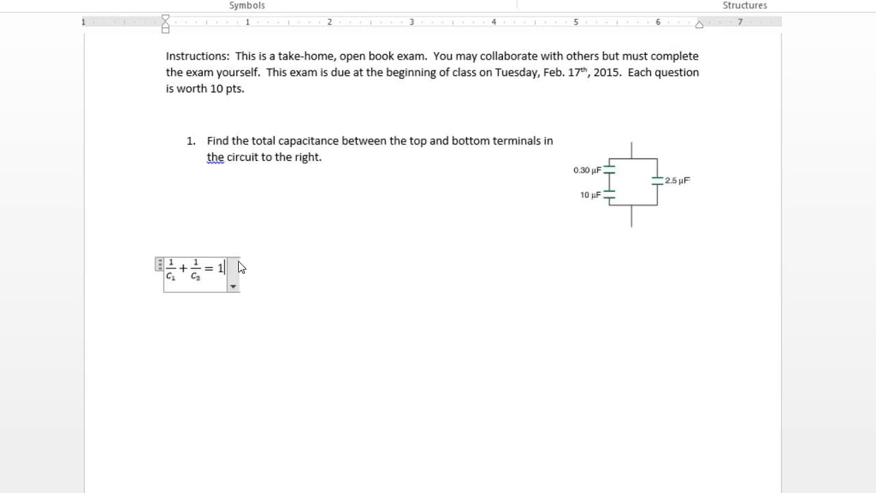
pyautogui.write('1/C')
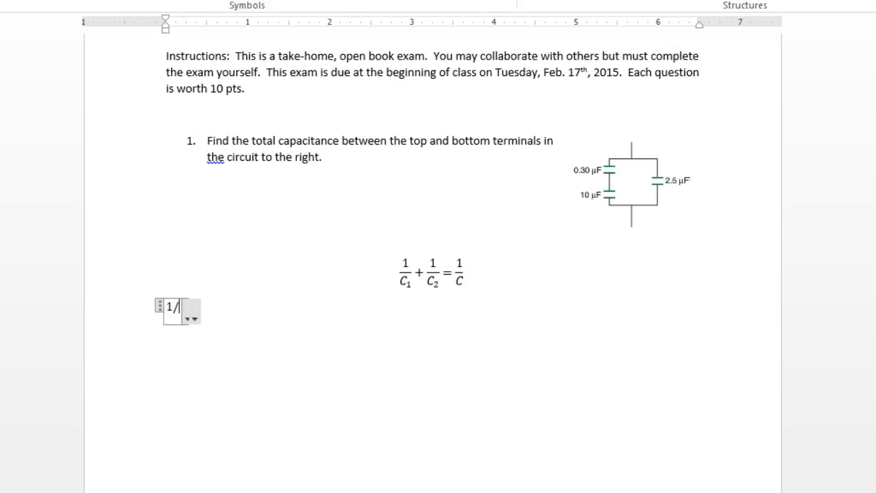
pyautogui.write('0.3μF')
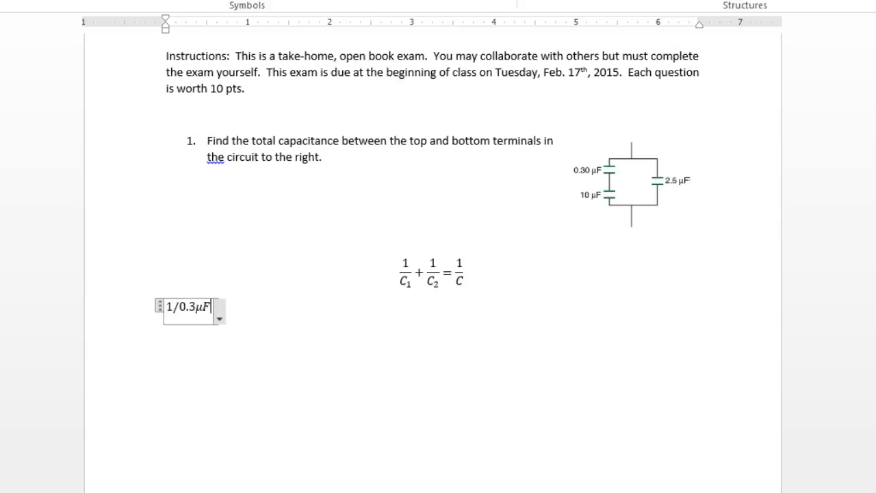
pyautogui.write('+1')
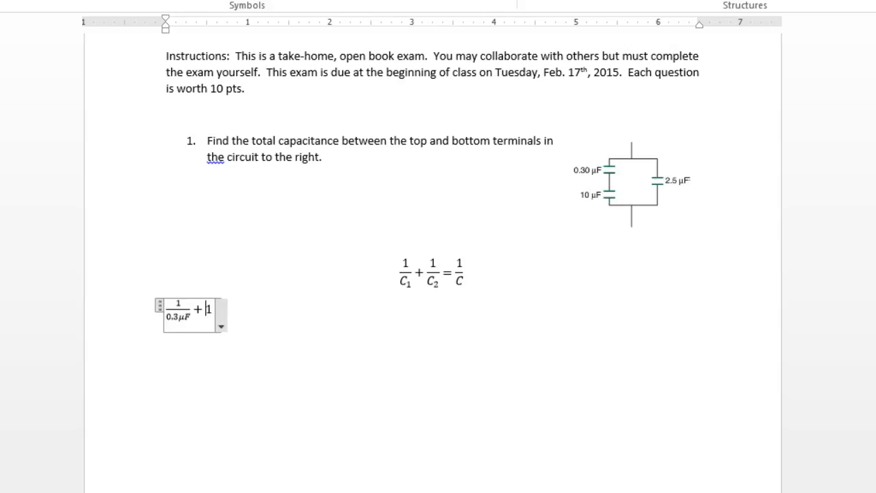
pyautogui.write('/10μ')
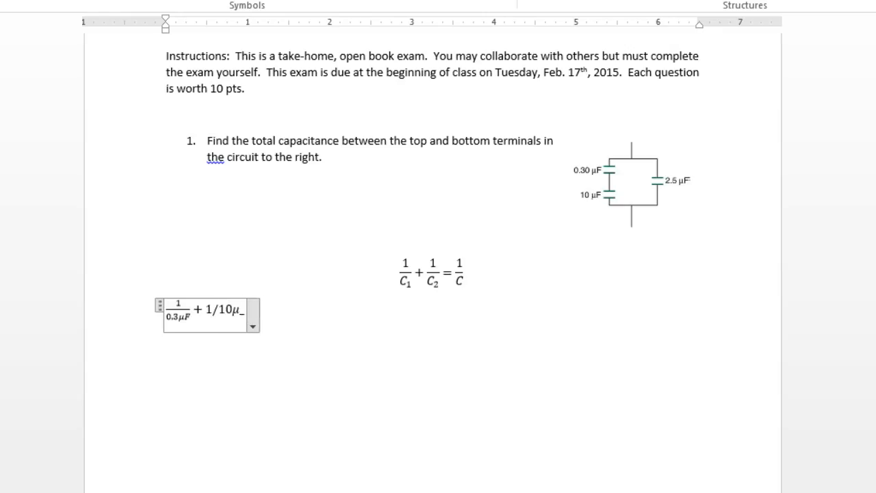
pyautogui.write('F')
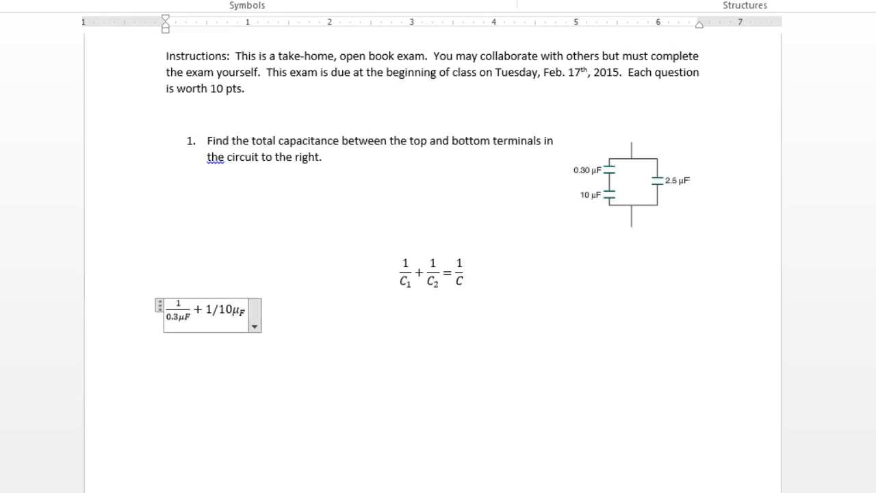
pyautogui.moveTo(239, 260)
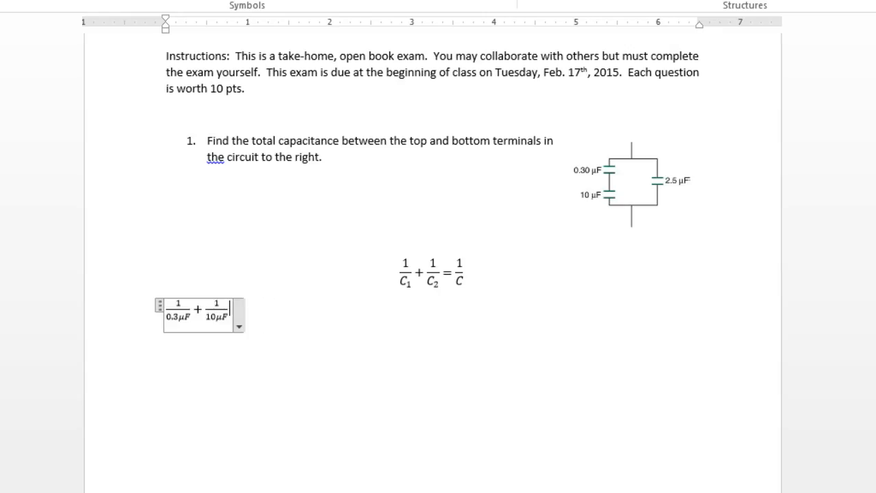
pyautogui.write('= 1/')
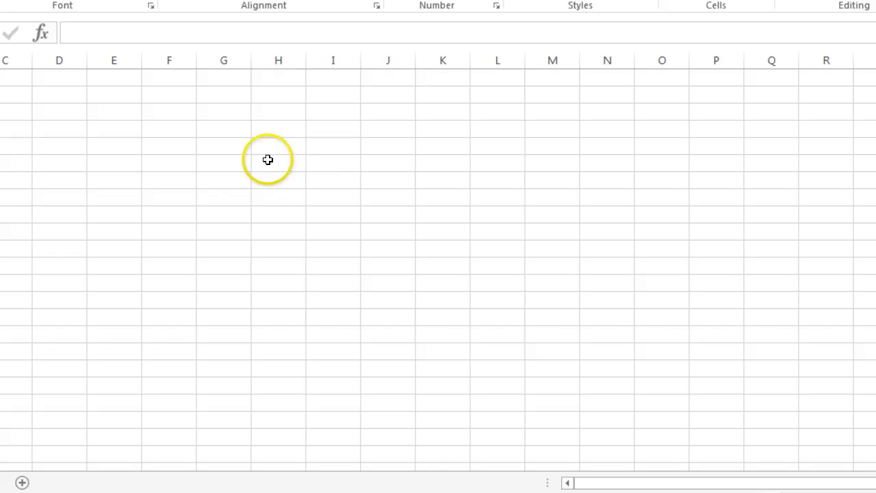
# Enter 0.3 and 10 in G5:G6, reciprocals =1/G5 and =1/G6 beside them, and =SUM(H5:H6) in H8
pyautogui.write('0.3')
pyautogui.write('10')
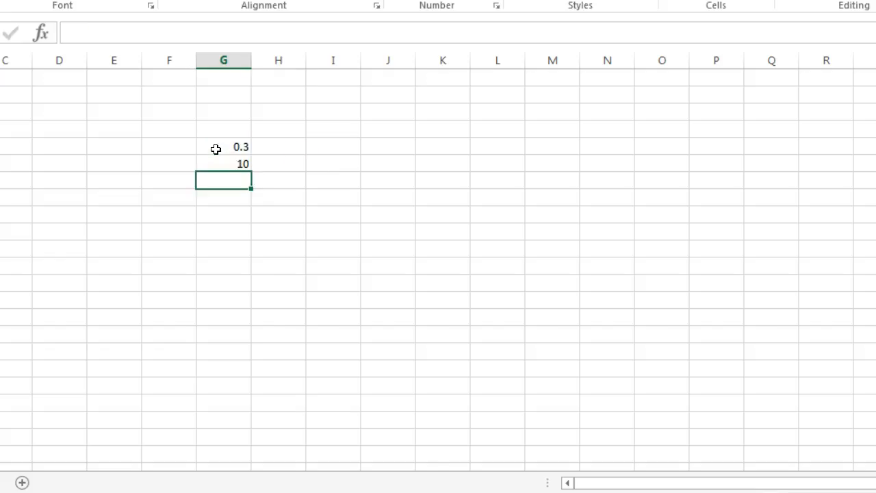
pyautogui.write('-')
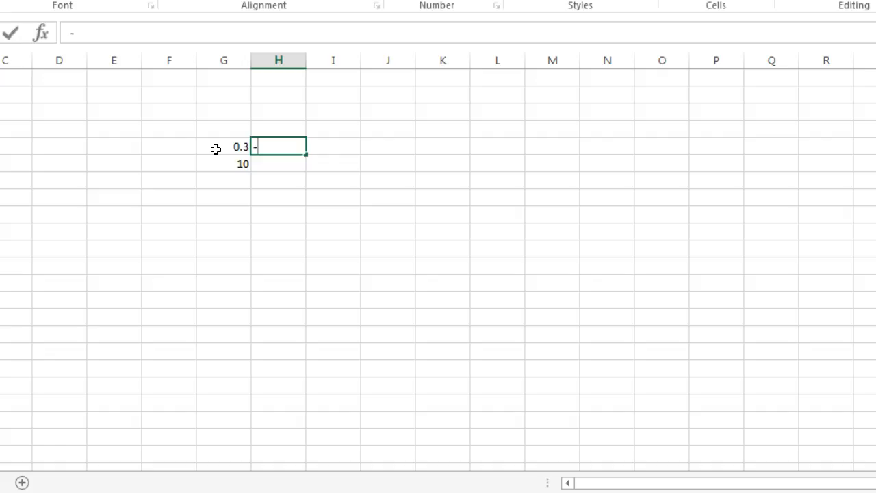
pyautogui.press('Backspace')
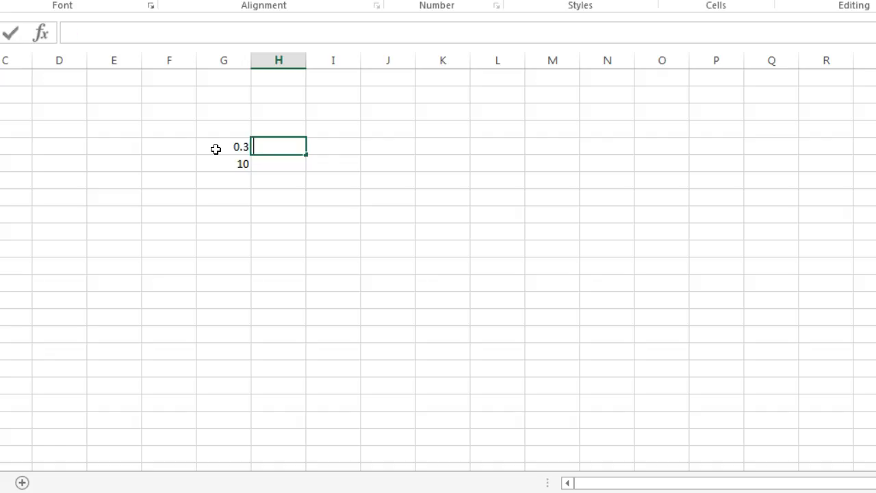
pyautogui.write('=1/G5')
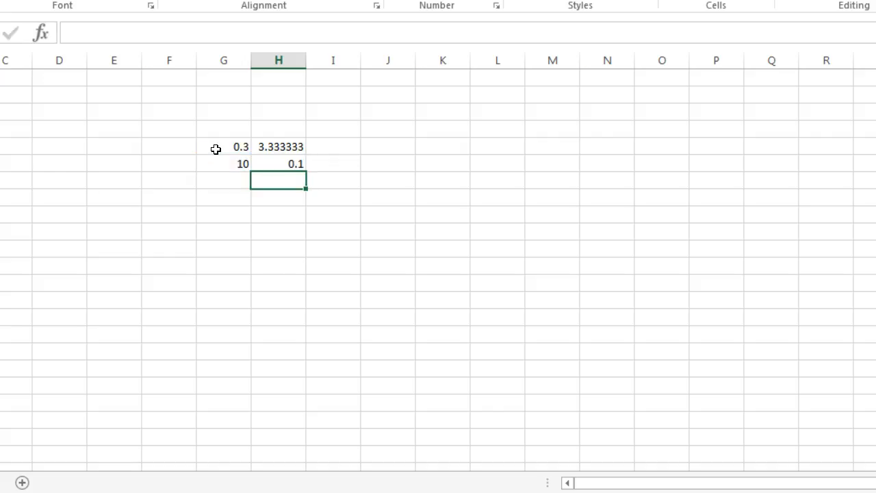
pyautogui.write('=sum(H5:H6')
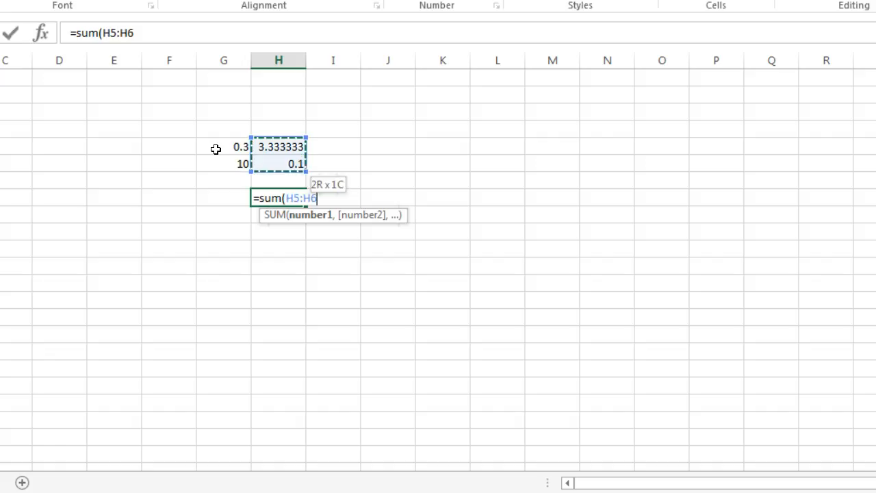
pyautogui.press('Enter')
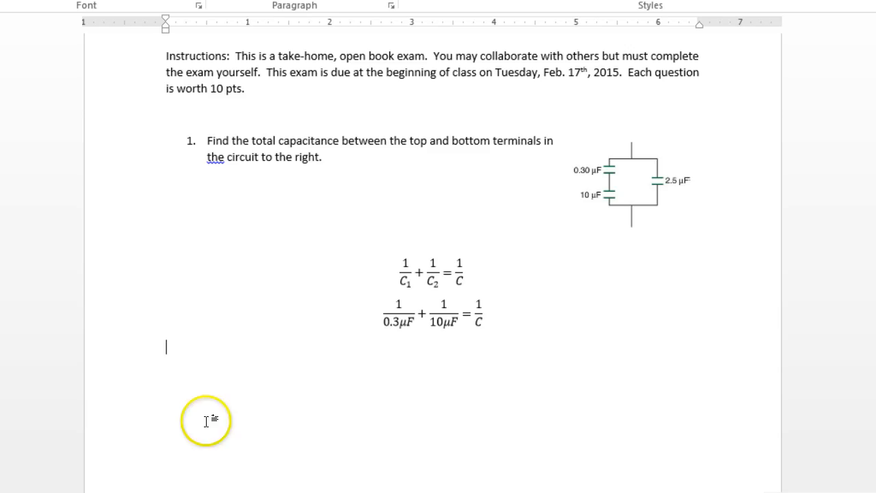
pyautogui.moveTo(482, 365)
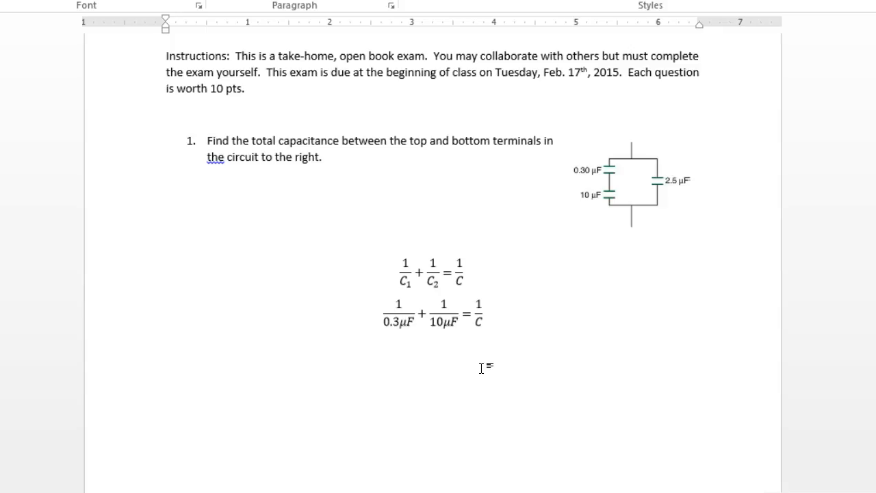
# Complete 1/0.3μF + 1/10μF = 1/C and start the new equation 1/C = 3.4333
pyautogui.write('1/c = 3.4333')
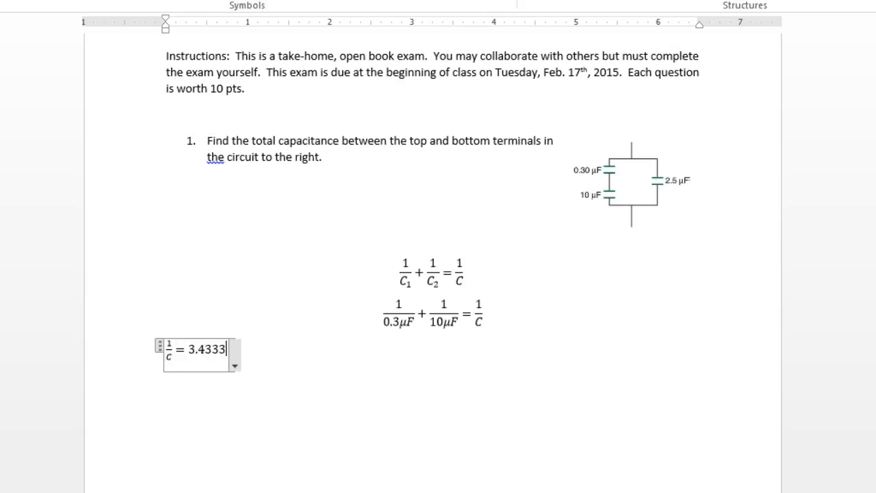
pyautogui.write('/\\mu')
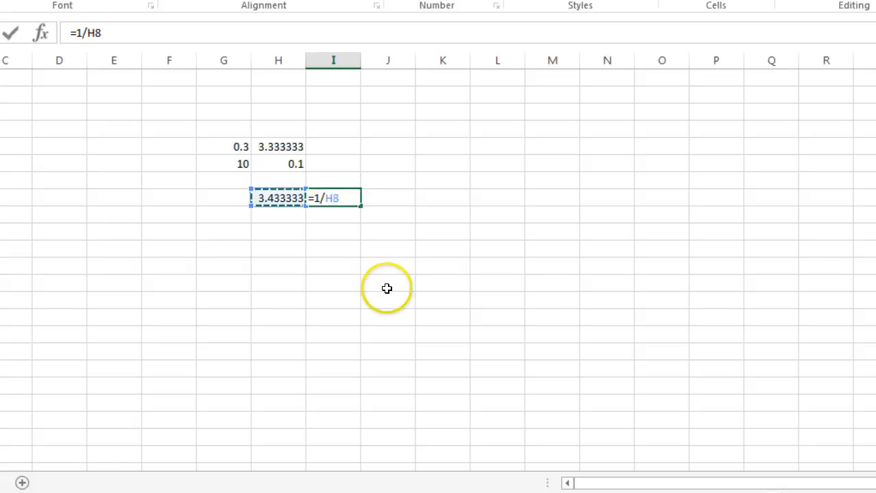
# Enter =1/H8 in I8 to take the reciprocal of 3.433333
pyautogui.press('Enter')
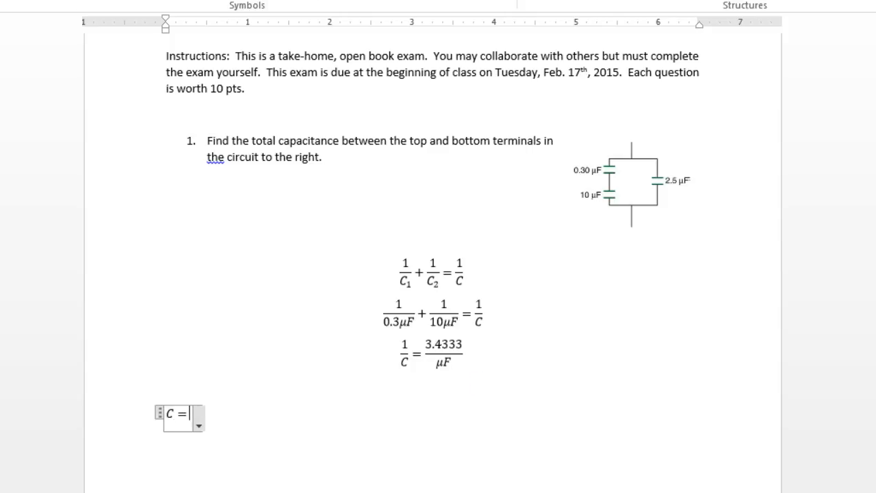
# Finish the result equation C = 0.29μF and exit equation editing
pyautogui.write('0.29\\')
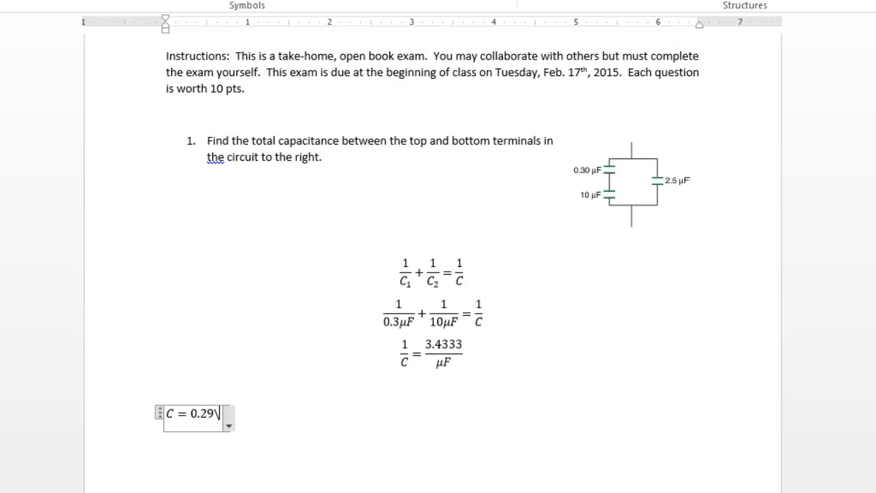
pyautogui.write('μF')
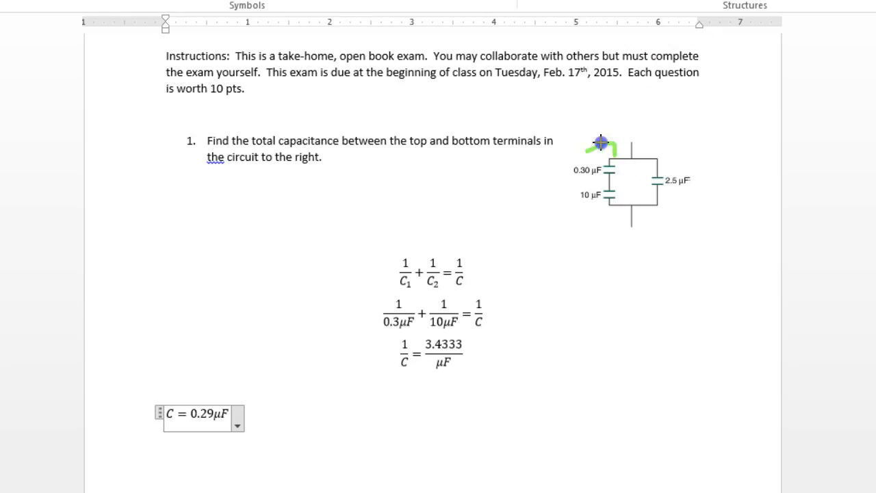
pyautogui.moveTo(600, 143); pyautogui.dragTo(565, 342)
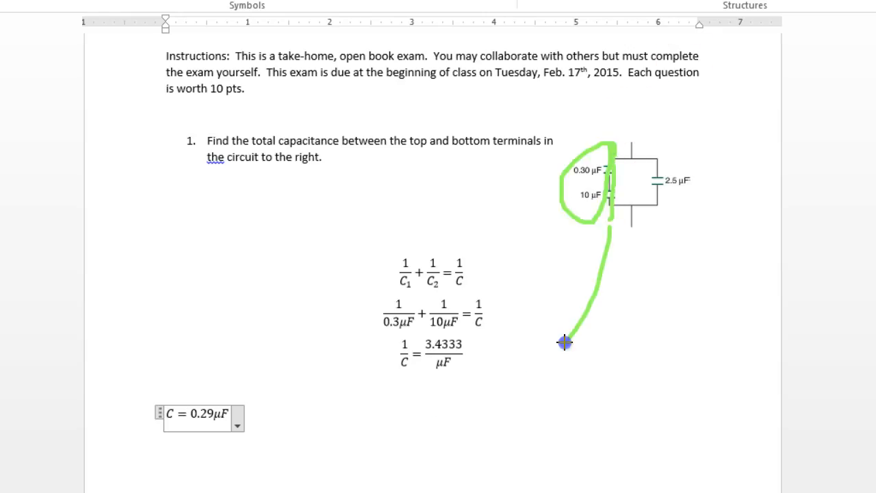
pyautogui.moveTo(565, 343); pyautogui.dragTo(277, 441)
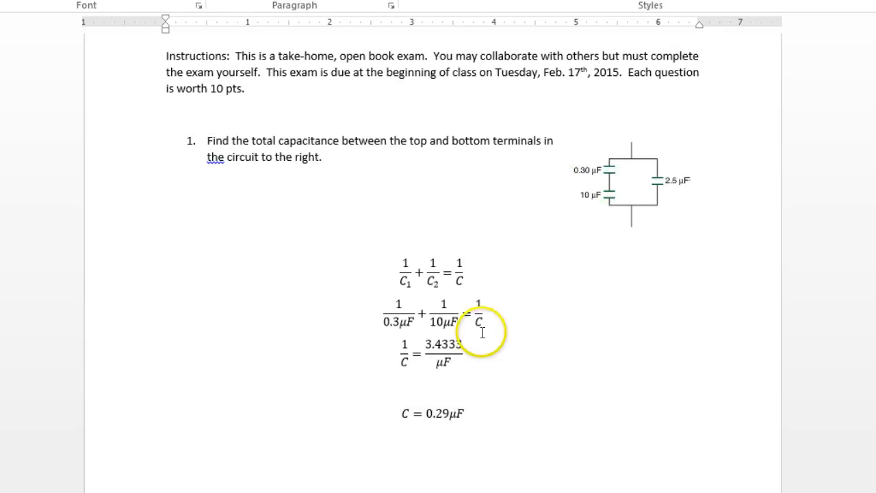
pyautogui.scroll(-3)
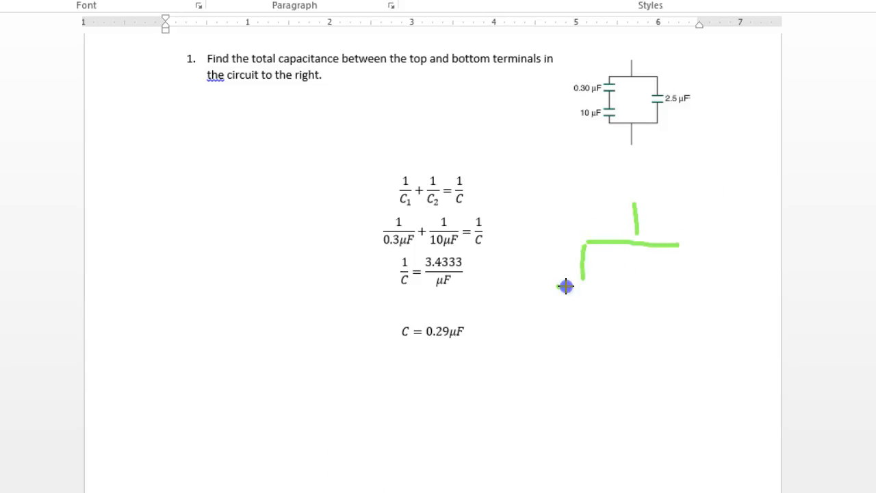
pyautogui.moveTo(558, 285); pyautogui.dragTo(606, 299)
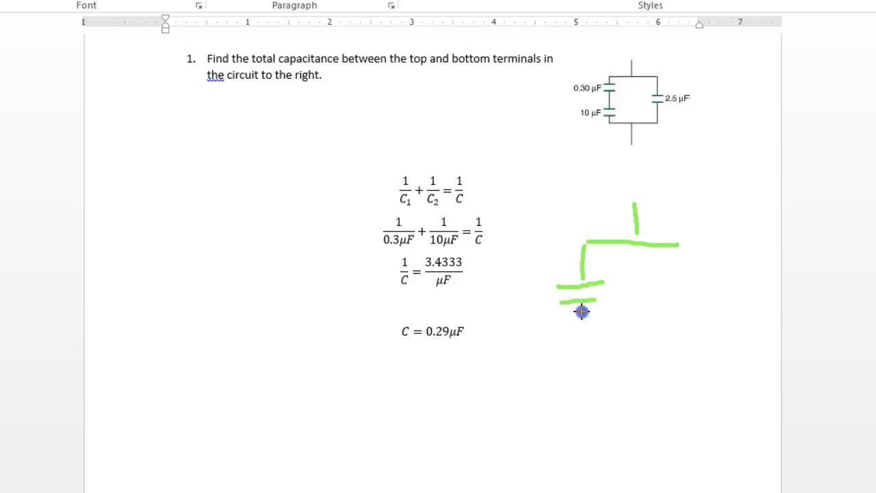
pyautogui.moveTo(582, 308); pyautogui.dragTo(702, 312)
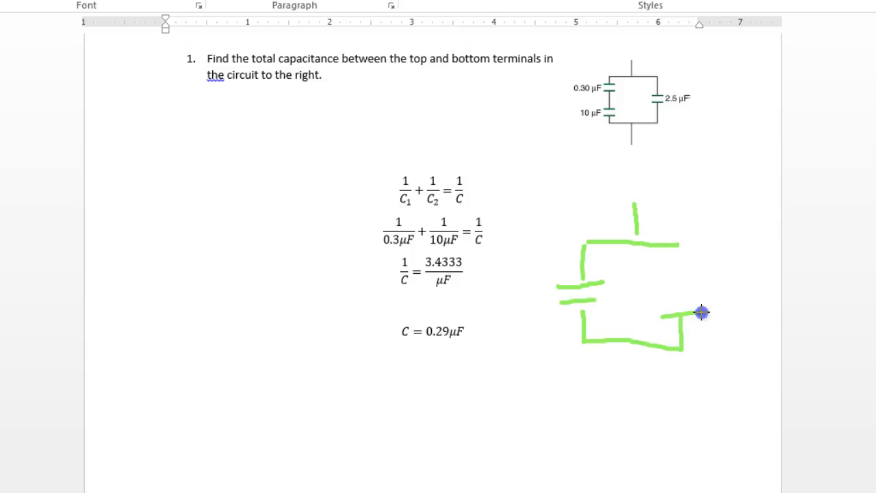
pyautogui.moveTo(701, 313); pyautogui.dragTo(677, 289)
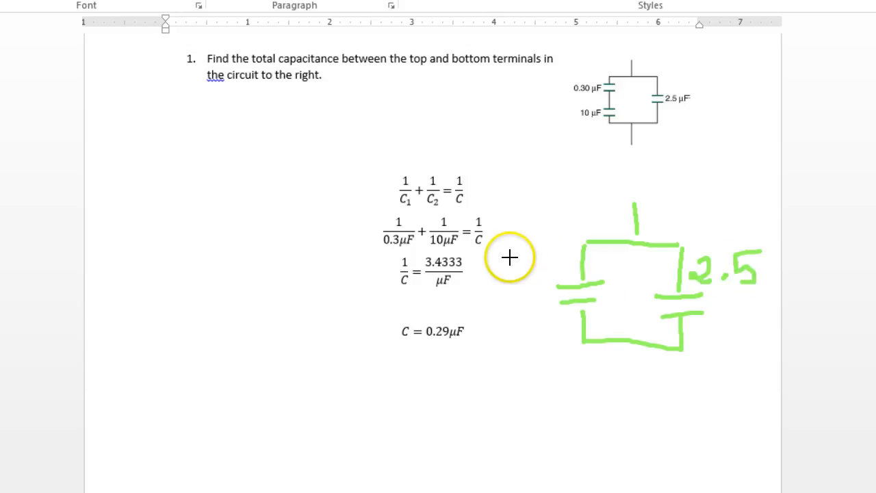
pyautogui.moveTo(531, 254); pyautogui.dragTo(503, 264)
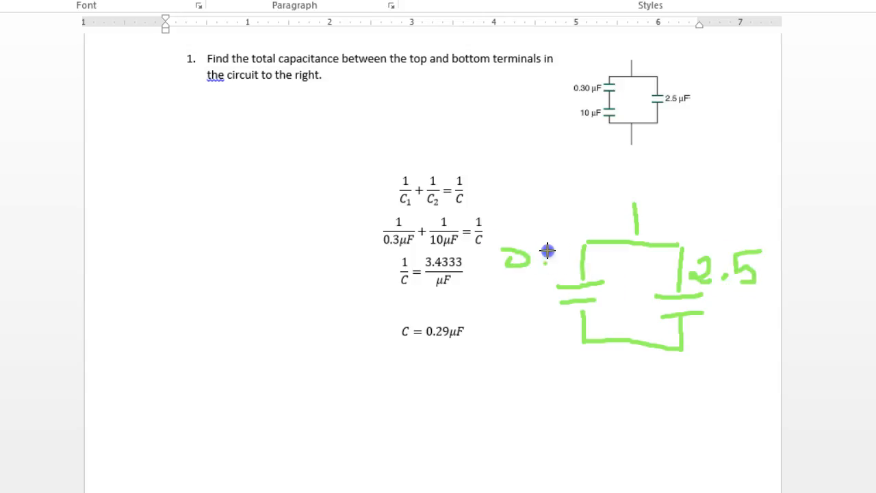
pyautogui.moveTo(540, 263); pyautogui.dragTo(578, 259)
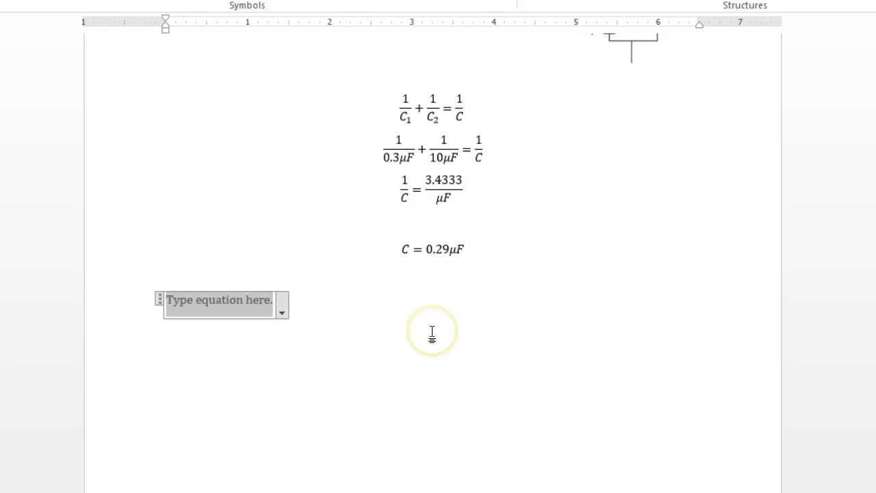
# Type the total capacitance equation C_total = 0.29μF + 2.5 μF =
pyautogui.write('C_total = 0.29μF + 2.')
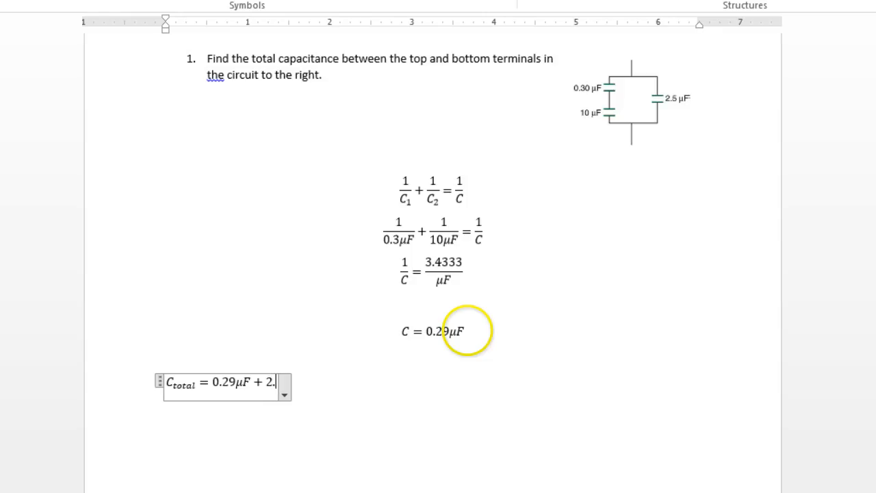
pyautogui.write('5 μF')
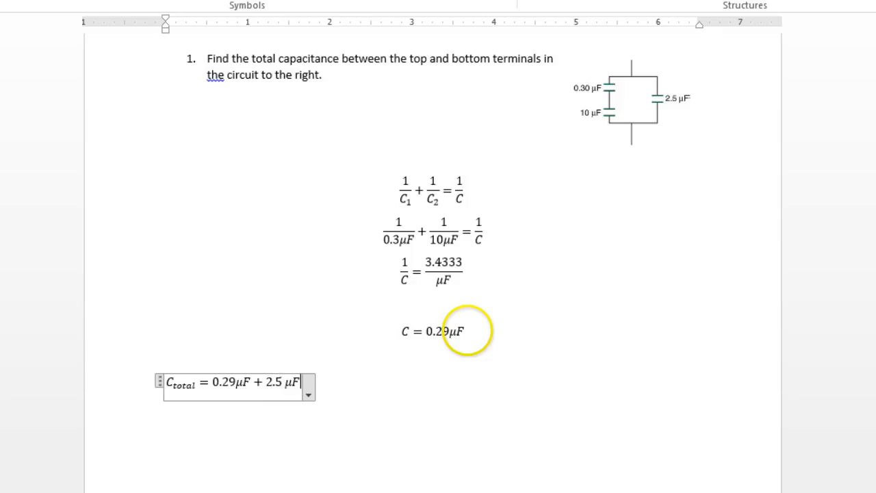
pyautogui.write('=')
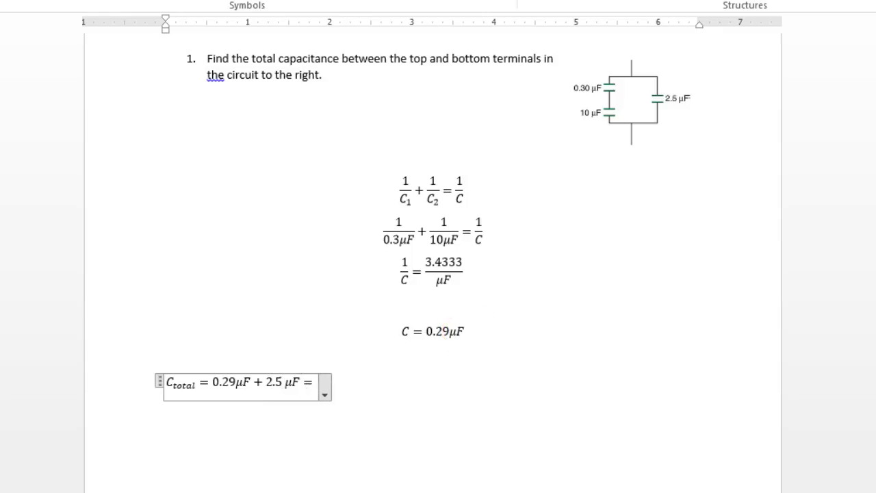
pyautogui.write('2')
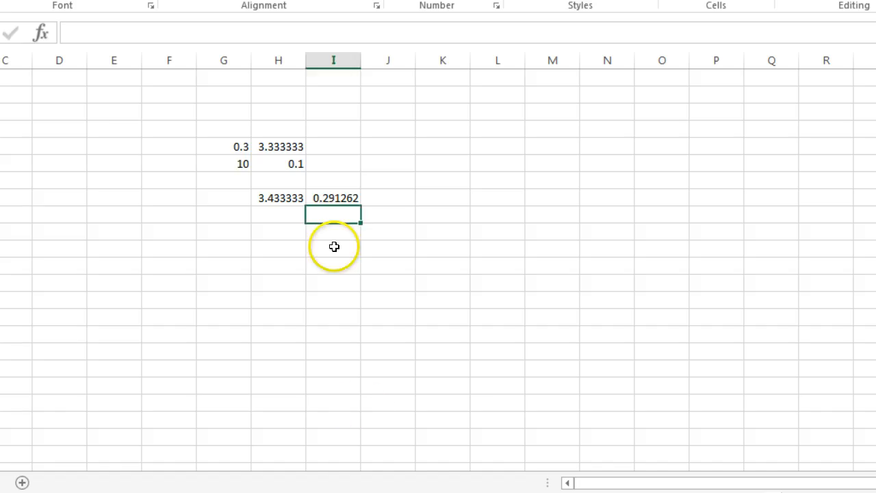
pyautogui.moveTo(315, 231)
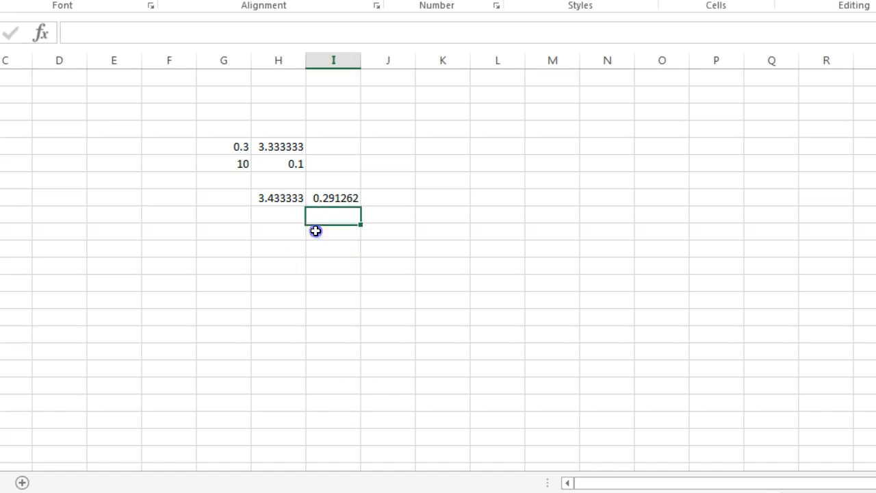
# Enter 2.5 in I10 and a SUM in I12 giving total capacitance 2.791262
pyautogui.write('2.4')
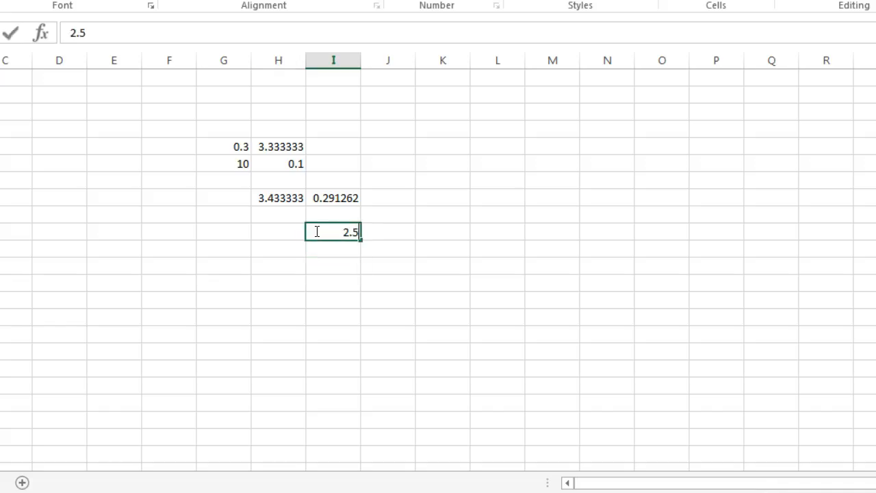
pyautogui.press('Enter')
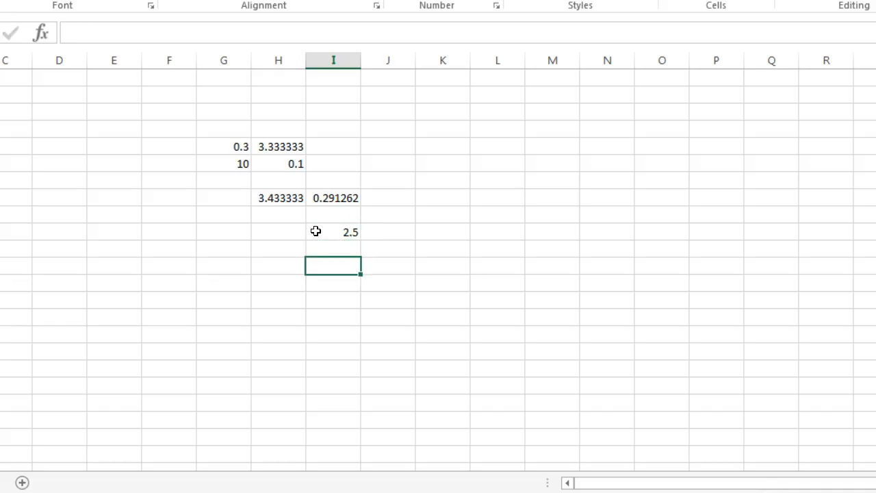
pyautogui.write('=sum(I10')
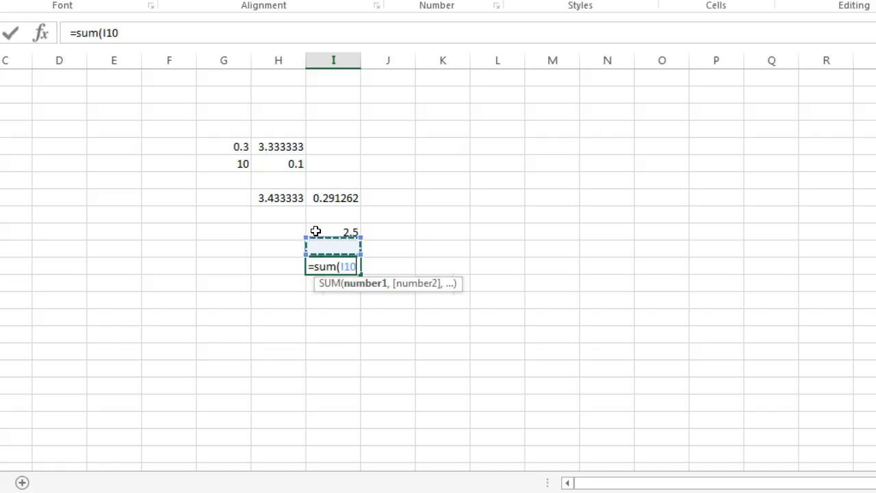
pyautogui.press('Enter')
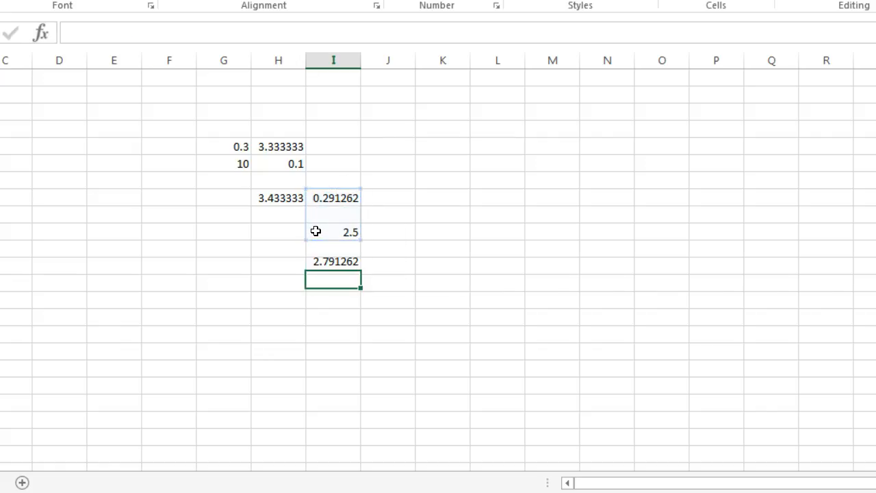